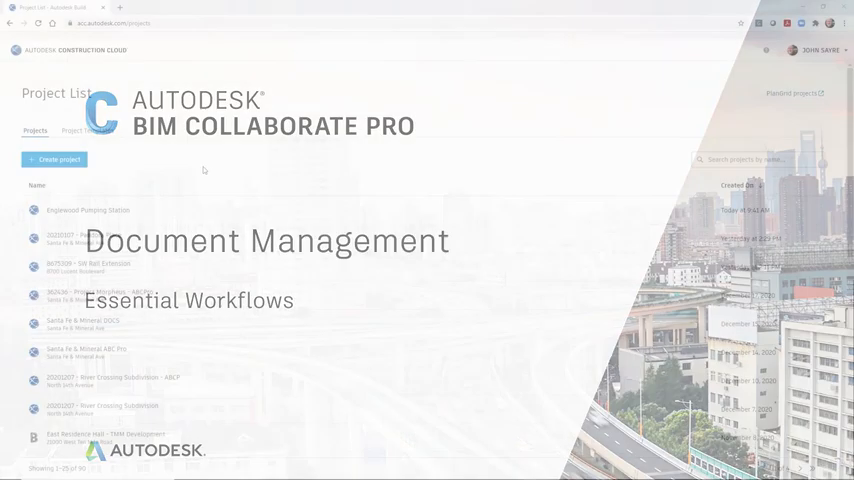
Create the '20210108 - Rail Extension' rail project from the Infrastructure Template
click(54, 160)
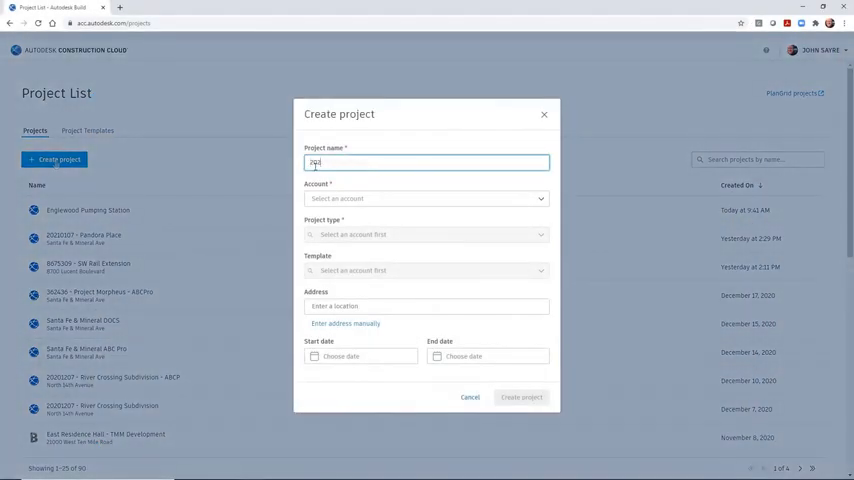
text(20210108 - Rail Extension)
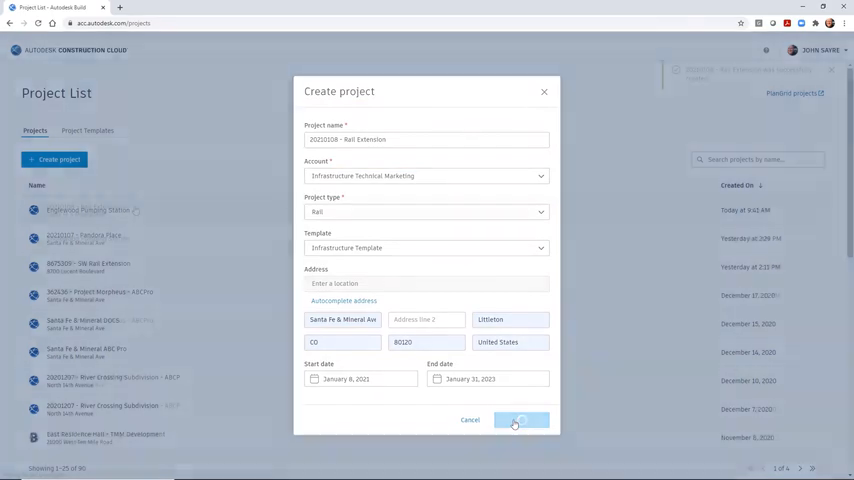
click(520, 420)
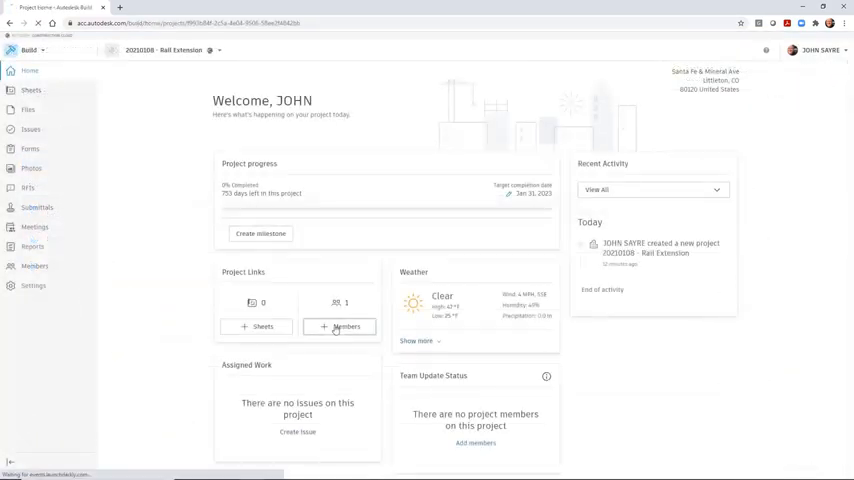
Add two members, grant both access to the CAD folder, and go into the Civil subfolder
click(348, 326)
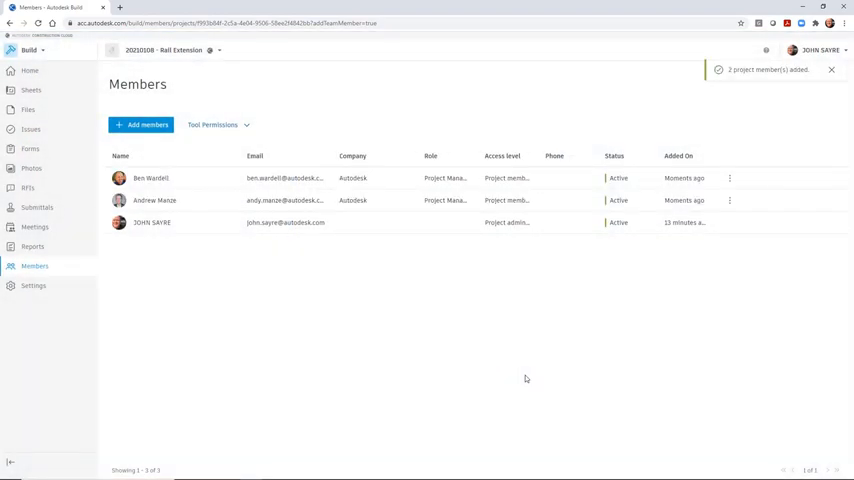
click(28, 110)
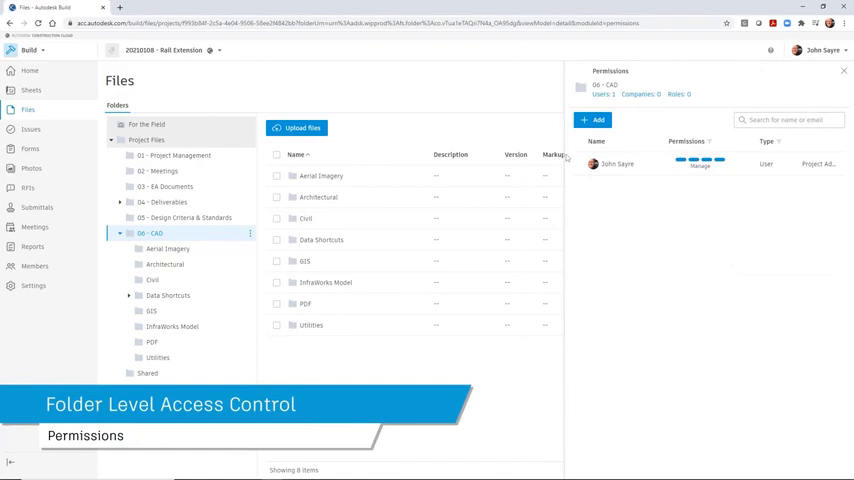
click(592, 120)
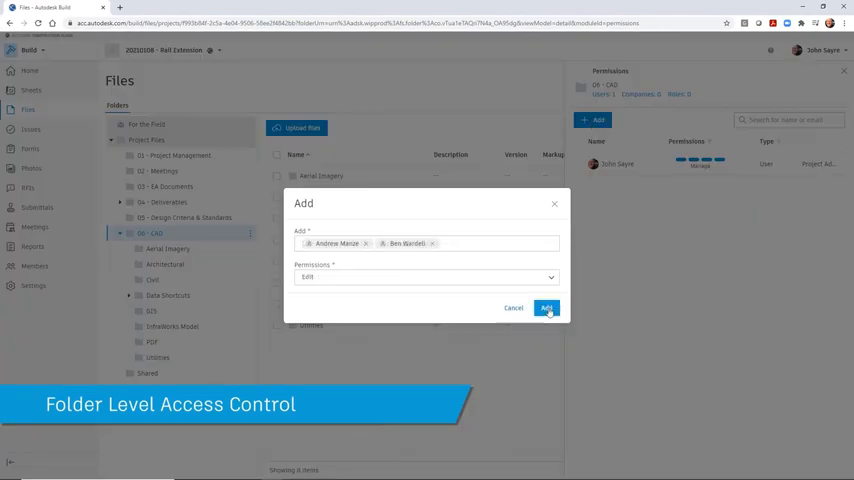
click(546, 308)
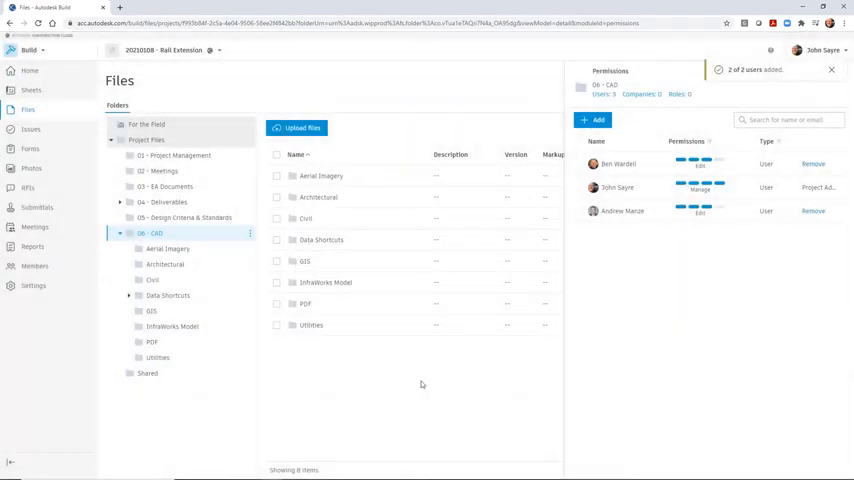
click(152, 280)
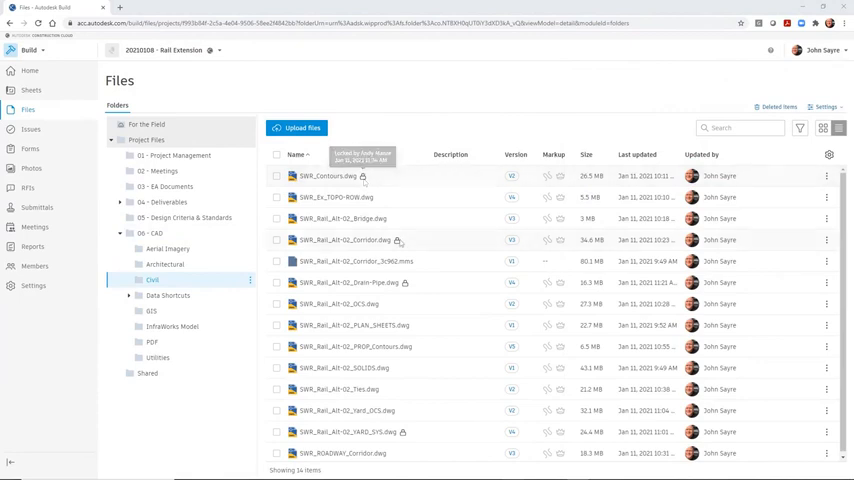
mouse_move(404, 282)
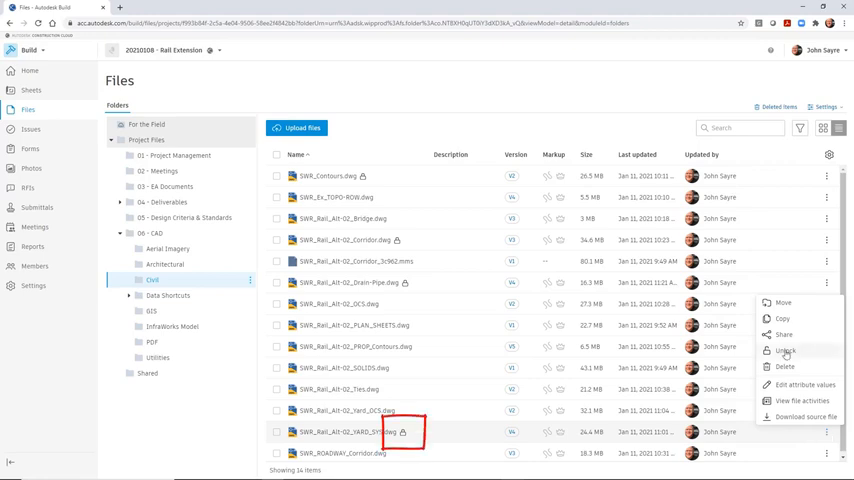
Unlock the locked DWG drawing near the bottom of the Civil file list
click(784, 350)
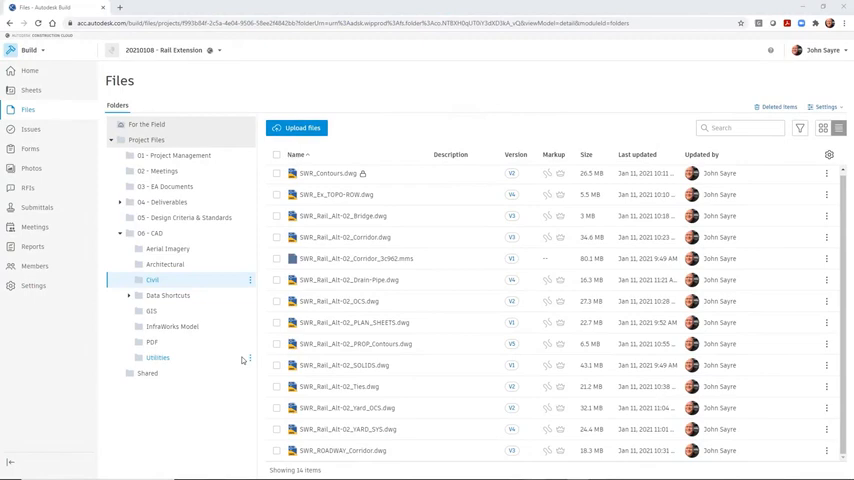
Make an older version of the civil drawing current from its version history
click(512, 280)
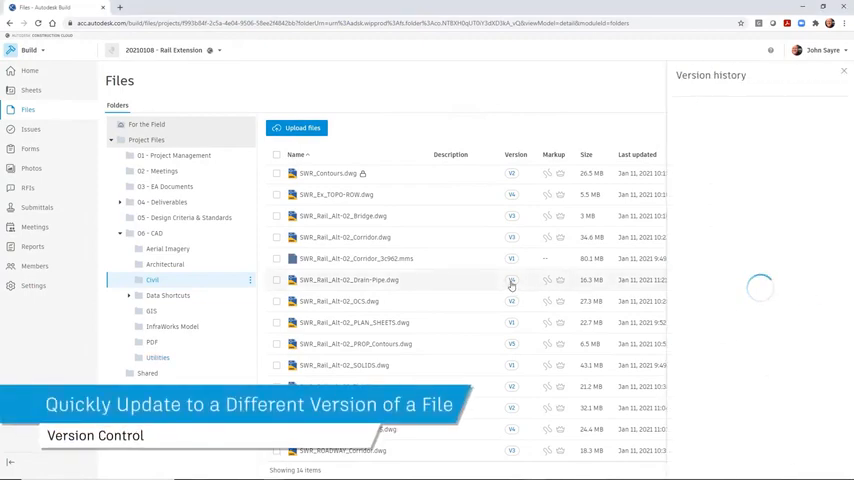
click(812, 232)
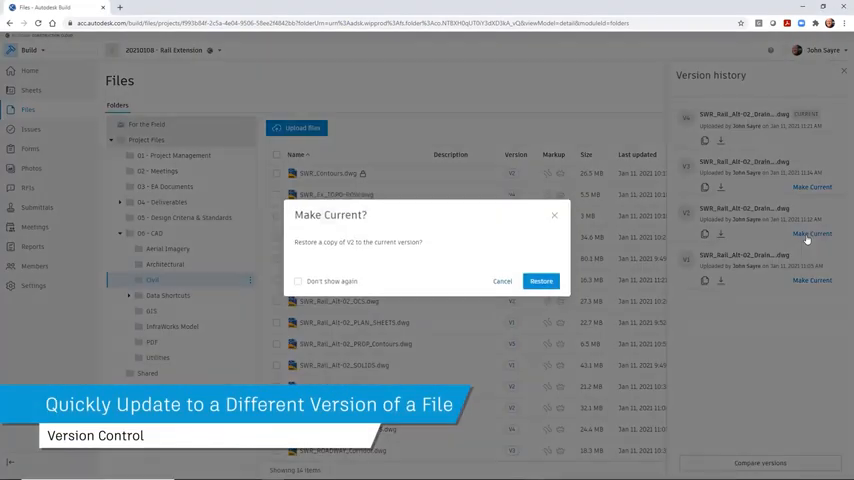
click(540, 280)
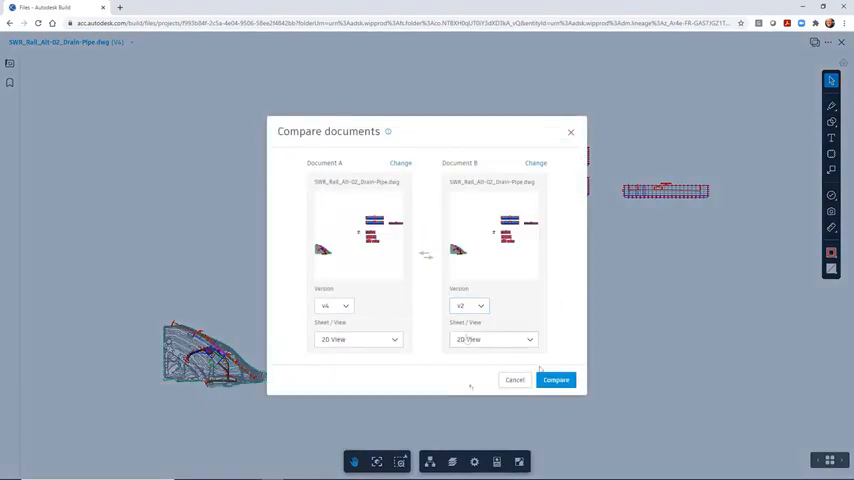
Run the document comparison between the two drain pipe drawing versions
click(556, 380)
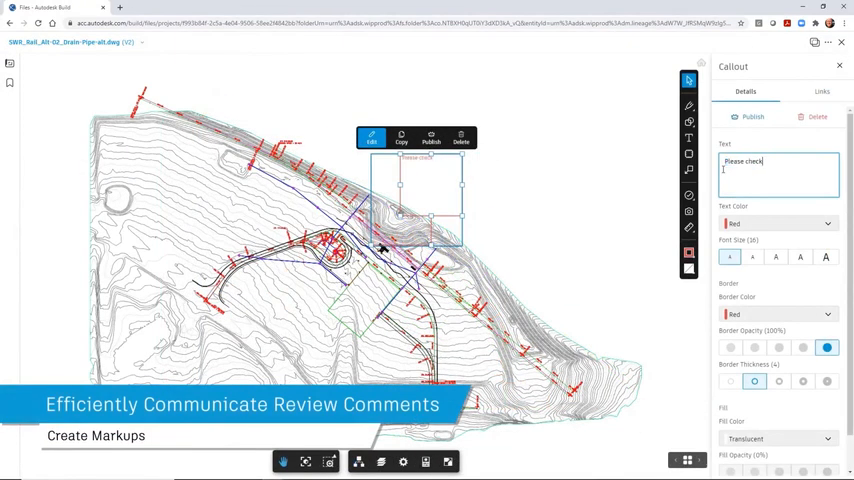
Publish a red callout markup asking to check 'the location of the inlets'
text(the location of the inlets.)
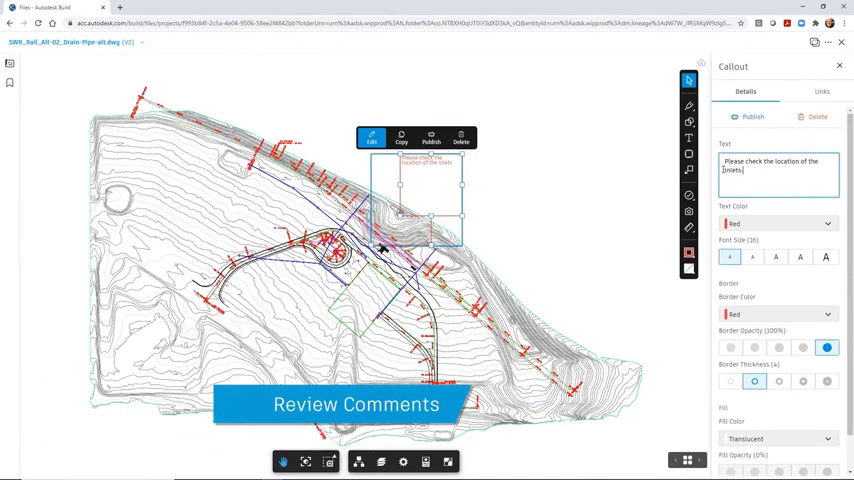
click(430, 138)
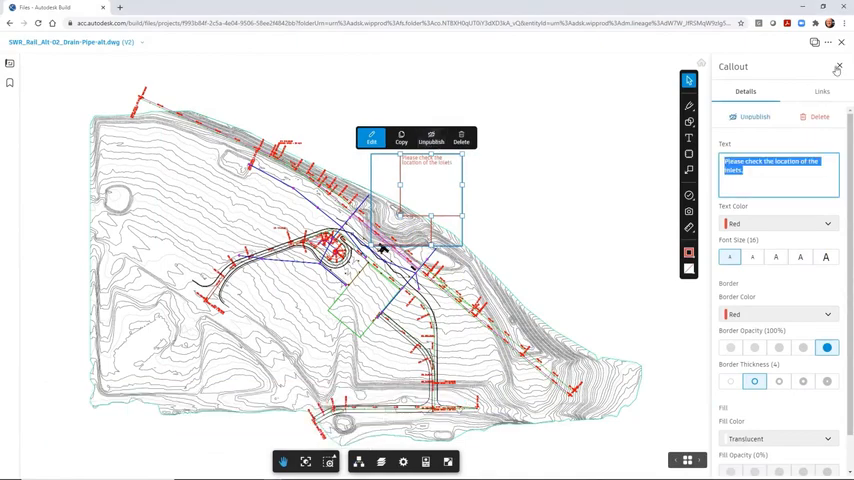
click(838, 68)
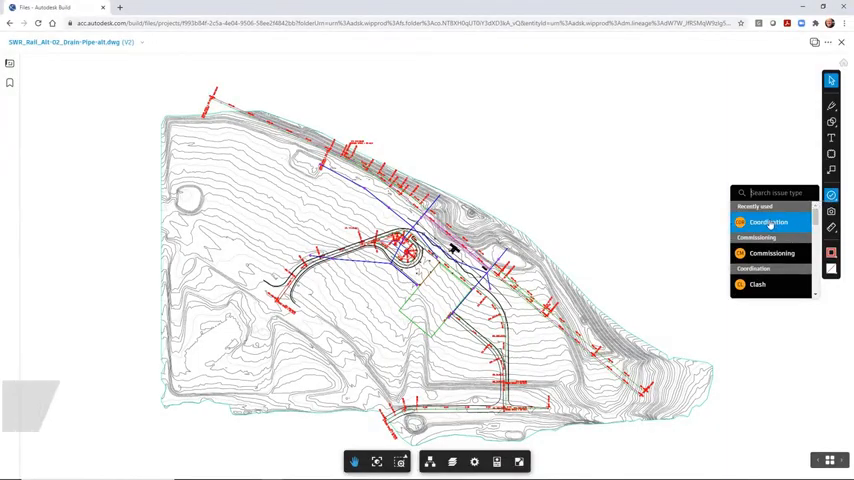
Raise a Coordination issue 'Rail and Sewer Crossing' and set its status to Pending
click(768, 222)
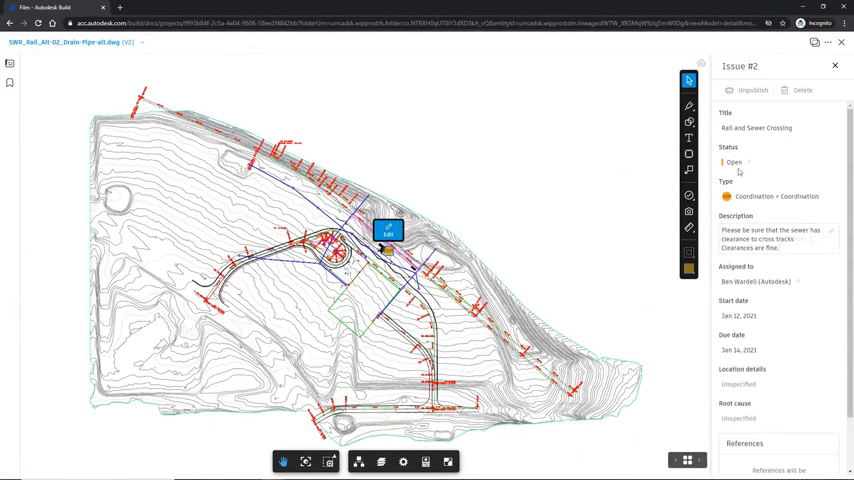
click(736, 162)
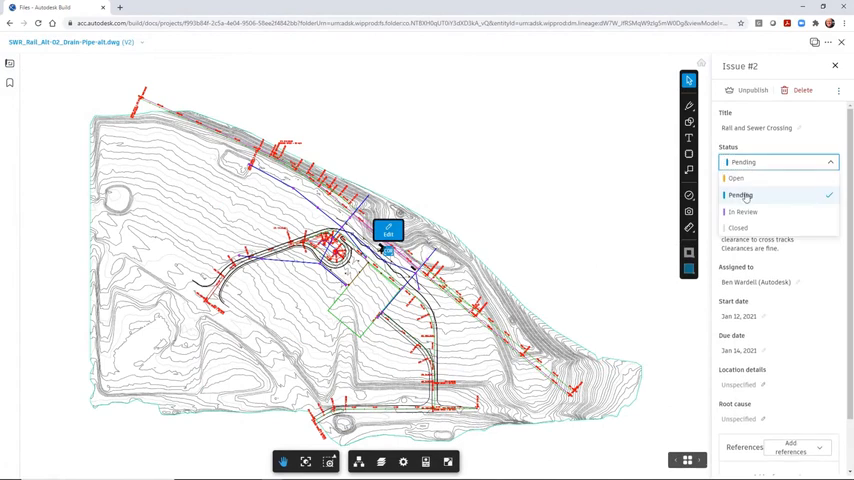
click(736, 228)
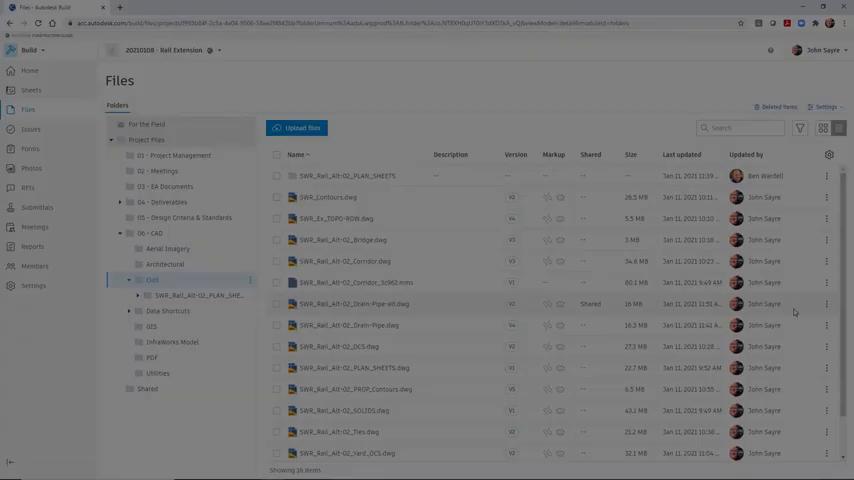
Share the drain pipe drawing by email with the invited recipient
click(826, 304)
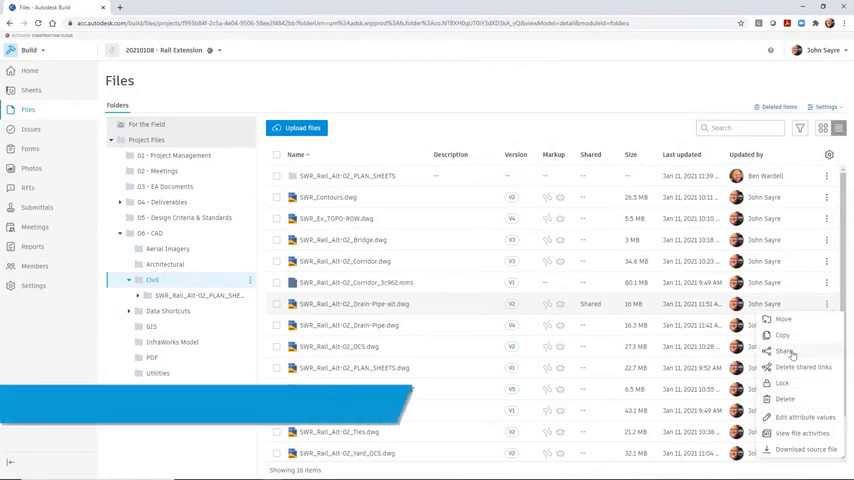
click(784, 352)
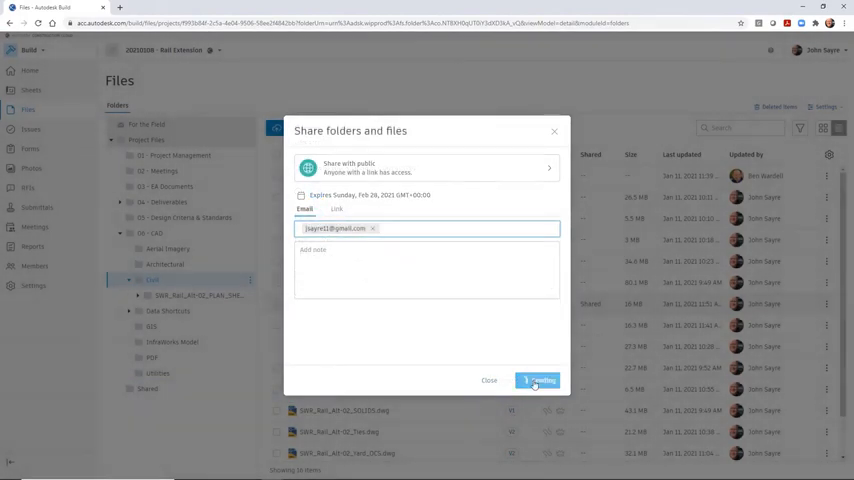
click(538, 380)
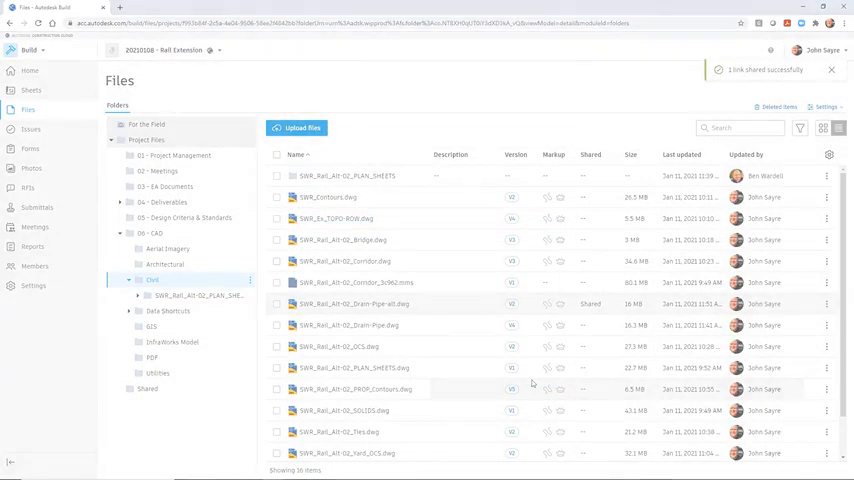